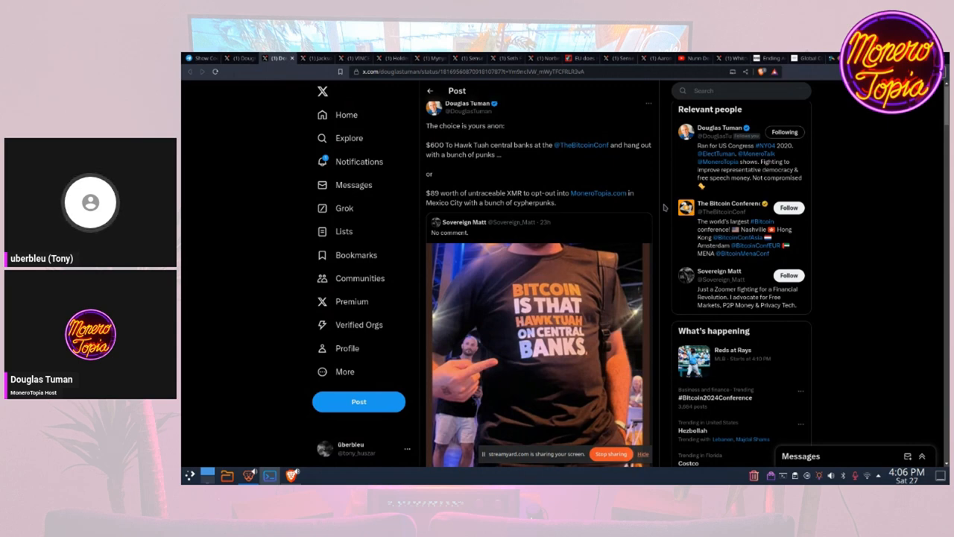
Scroll to the Mymymbox post showing Monero at 69% of July 24 payments.
{"action": "scroll", "scroll_direction": "down", "scroll_amount": 3}
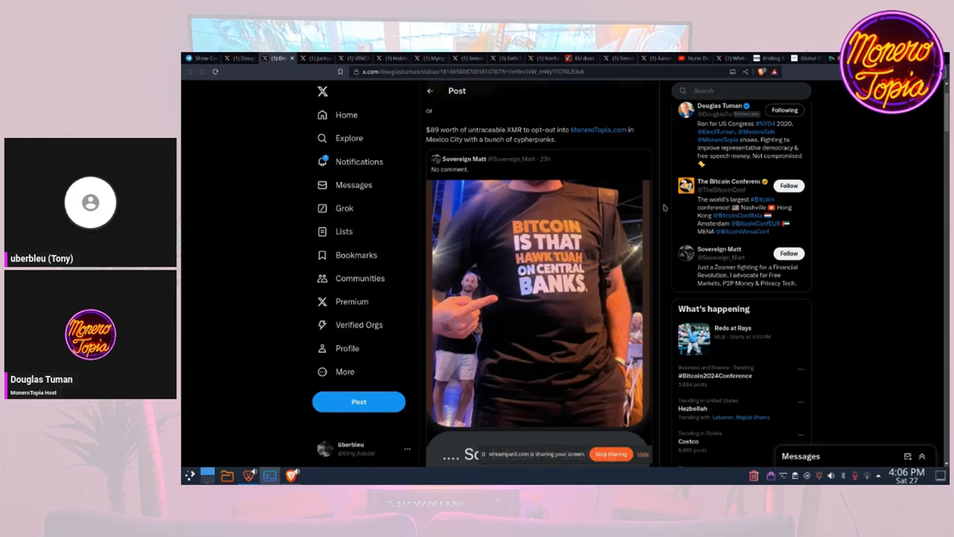
{"action": "mouse_move", "coordinate": [657, 229]}
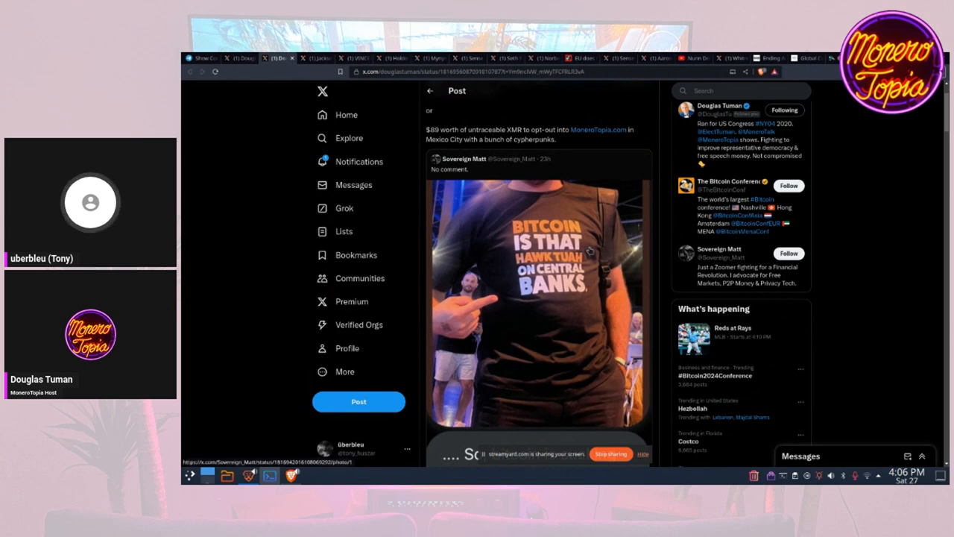
{"action": "mouse_move", "coordinate": [572, 301]}
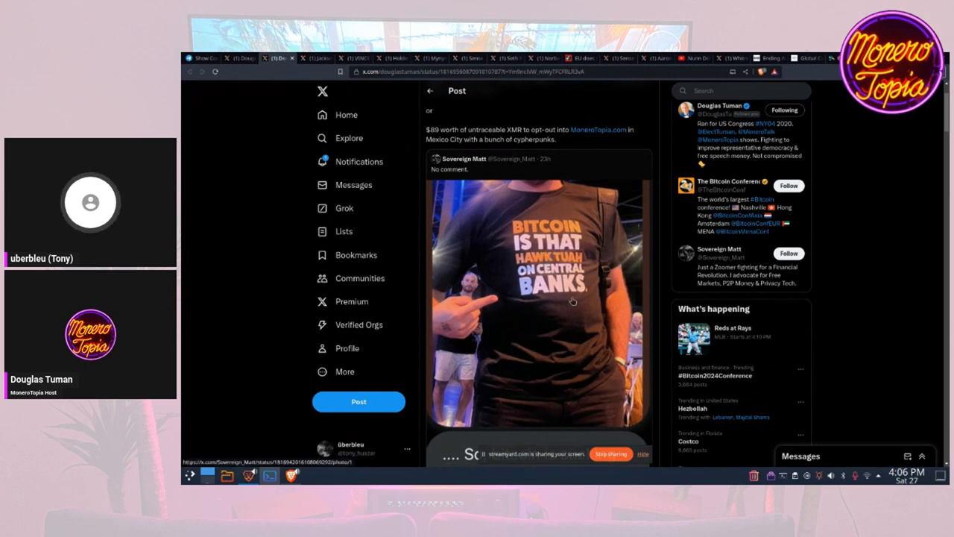
{"action": "scroll", "scroll_direction": "down", "scroll_amount": 3}
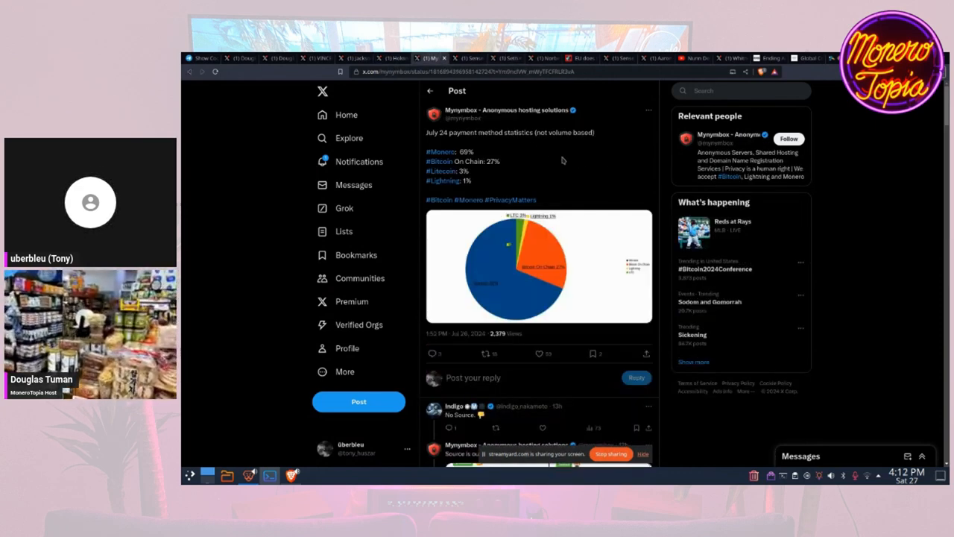
{"action": "mouse_move", "coordinate": [595, 167]}
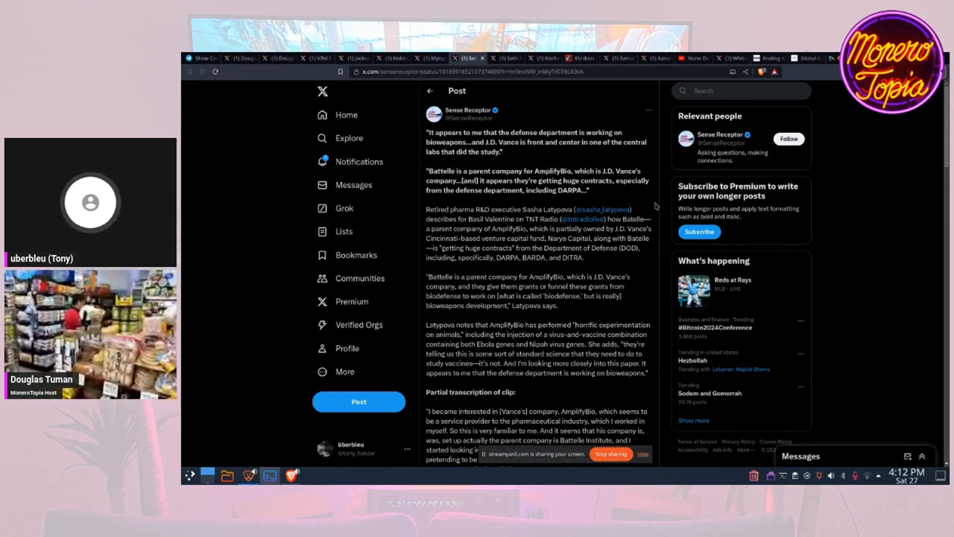
Scroll through the Sense Receptor post on AmplifyBio, Battelle and defense bioweapons contracts.
{"action": "scroll", "scroll_direction": "down", "scroll_amount": 3}
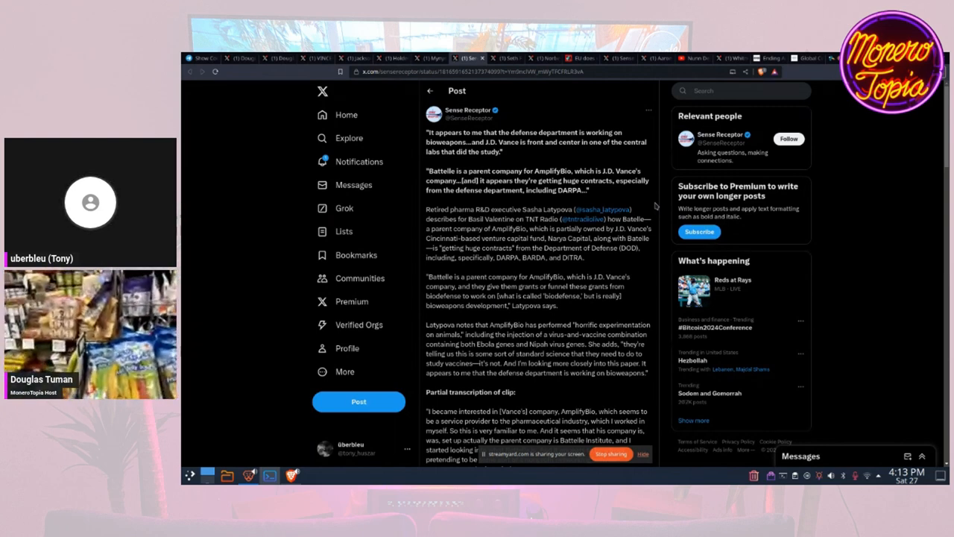
{"action": "scroll", "scroll_direction": "down", "scroll_amount": 3}
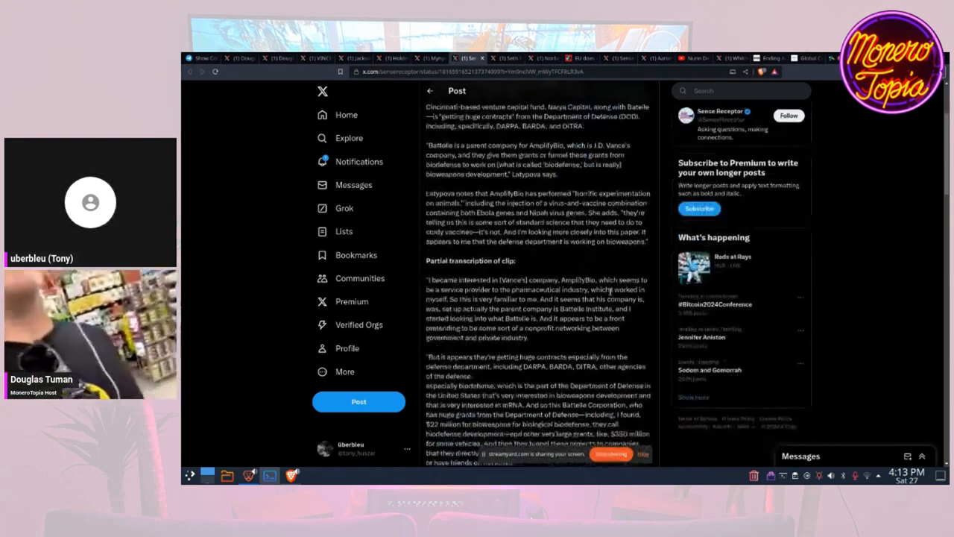
{"action": "scroll", "scroll_direction": "down", "scroll_amount": 3}
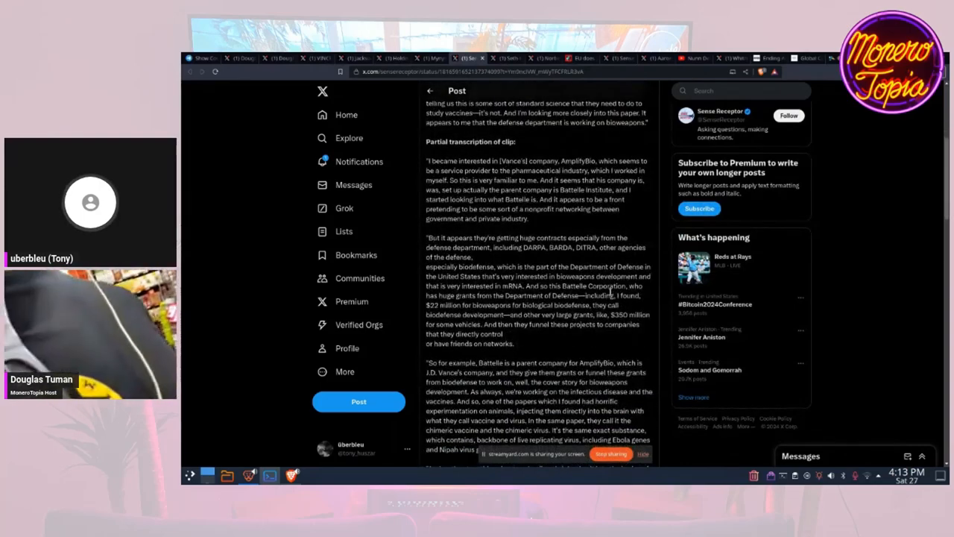
{"action": "scroll", "scroll_direction": "down", "scroll_amount": 3}
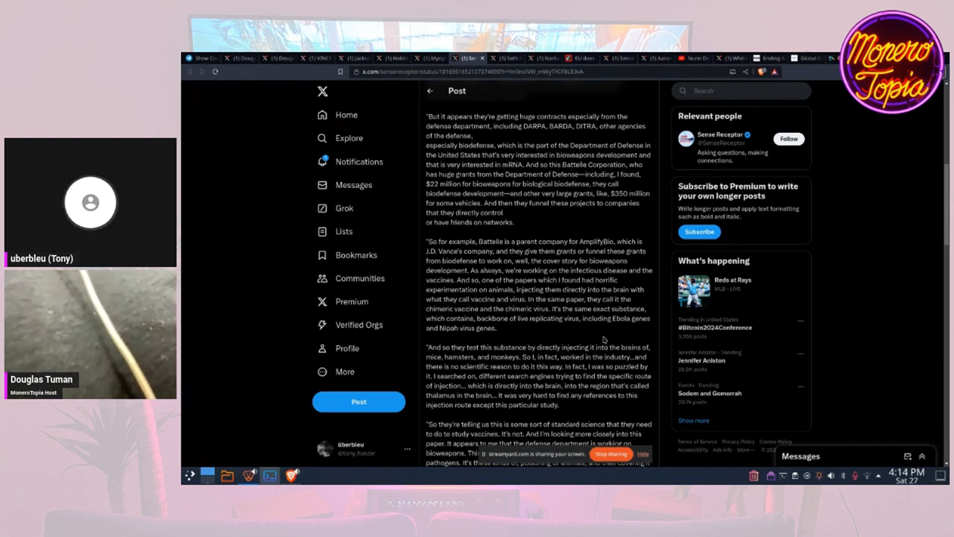
{"action": "mouse_move", "coordinate": [611, 336]}
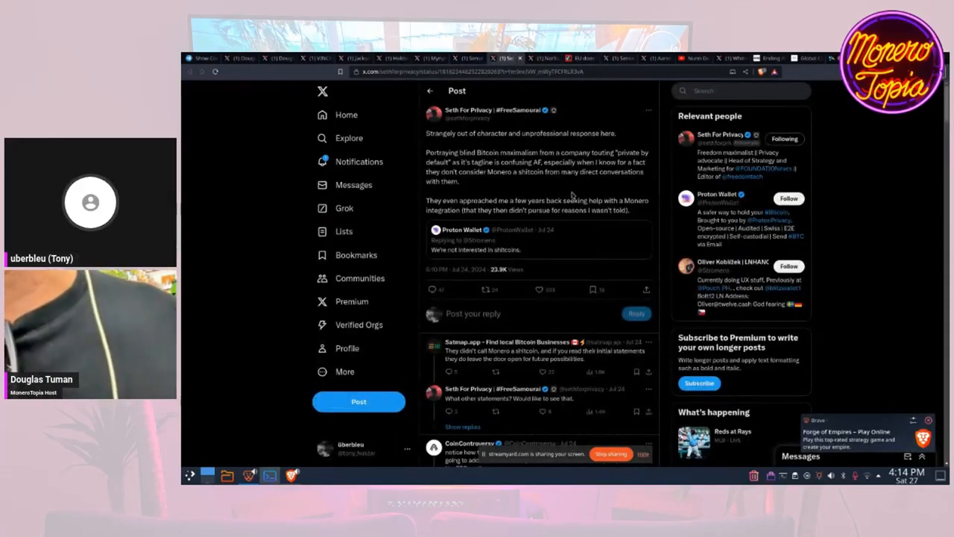
Open the quoted Proton Wallet post and scroll down to the crypto bill concerns.
{"action": "left_click", "coordinate": [463, 230]}
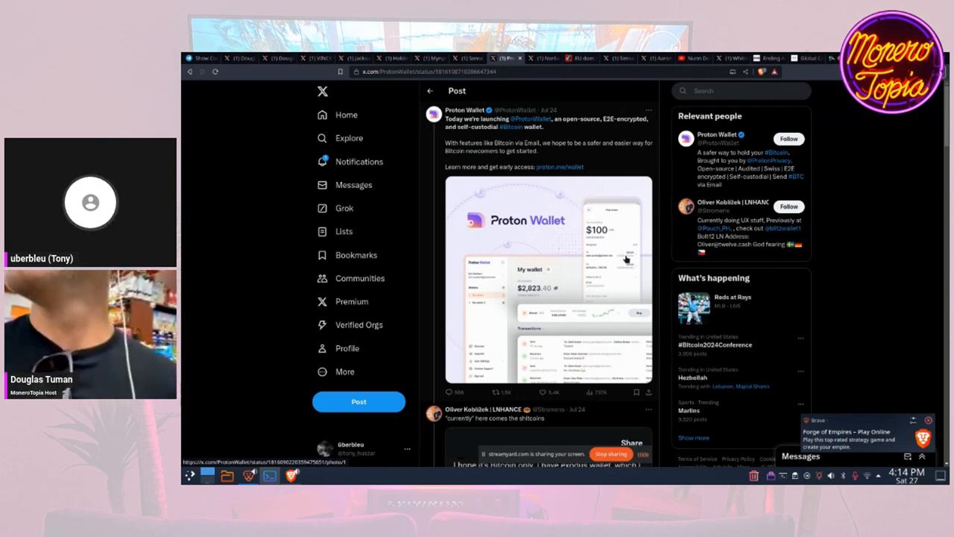
{"action": "scroll", "scroll_direction": "down", "scroll_amount": 3}
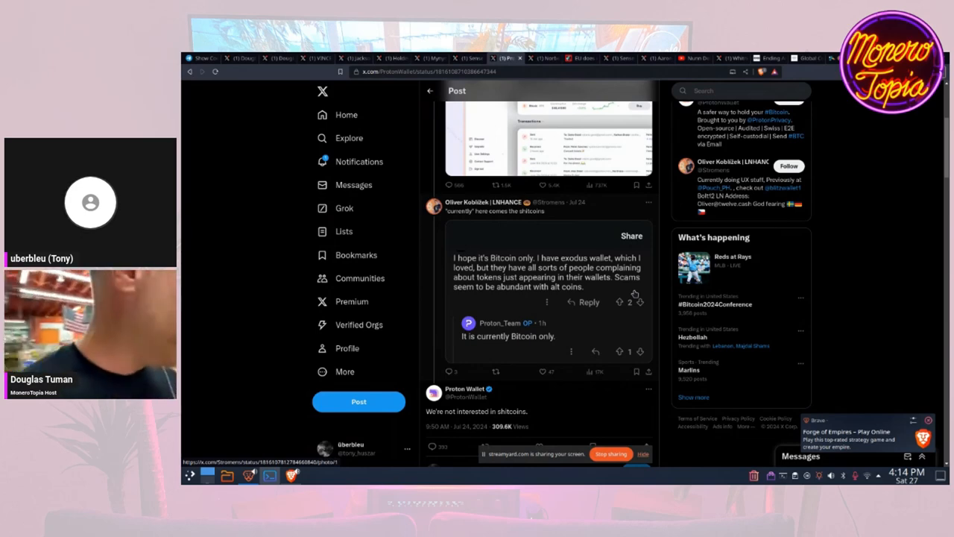
{"action": "scroll", "scroll_direction": "down", "scroll_amount": 3}
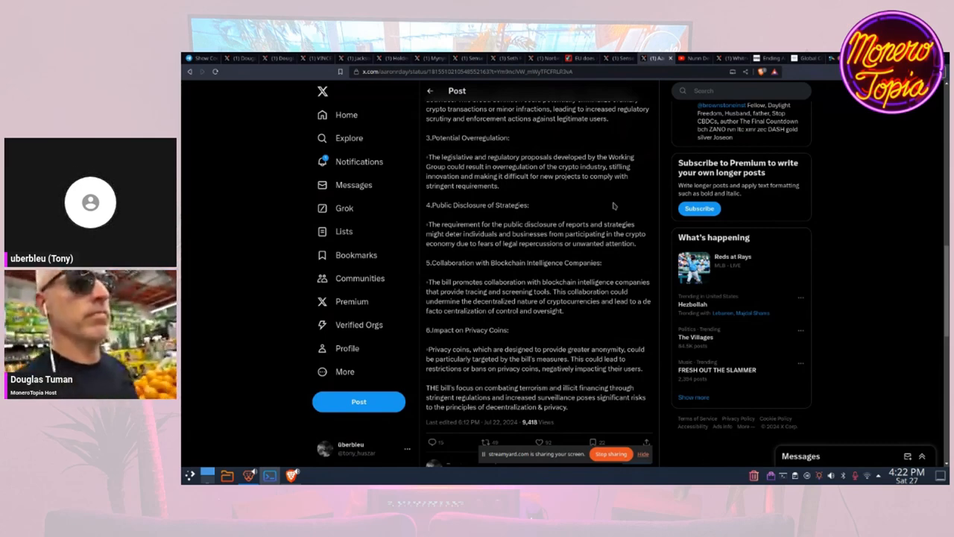
{"action": "scroll", "scroll_direction": "down", "scroll_amount": 3}
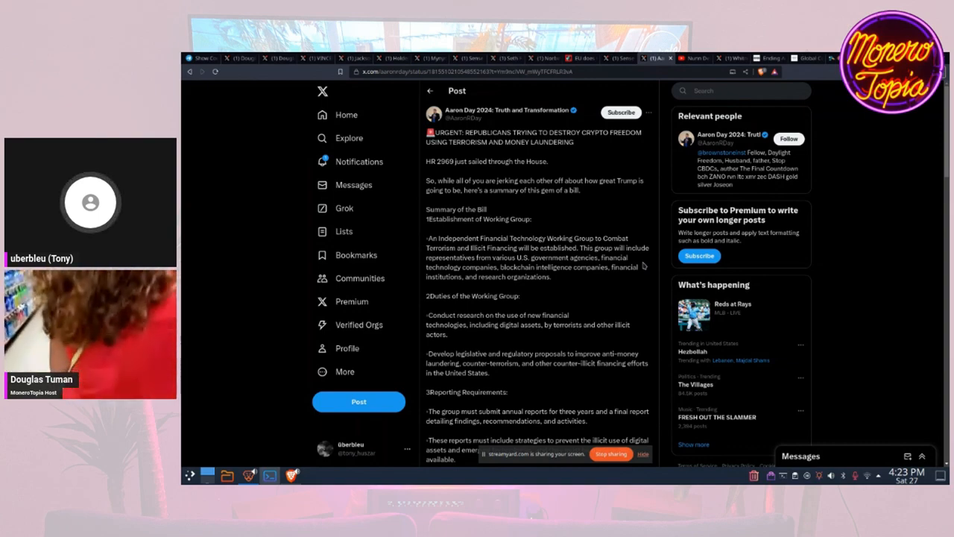
{"action": "scroll", "scroll_direction": "down", "scroll_amount": 3}
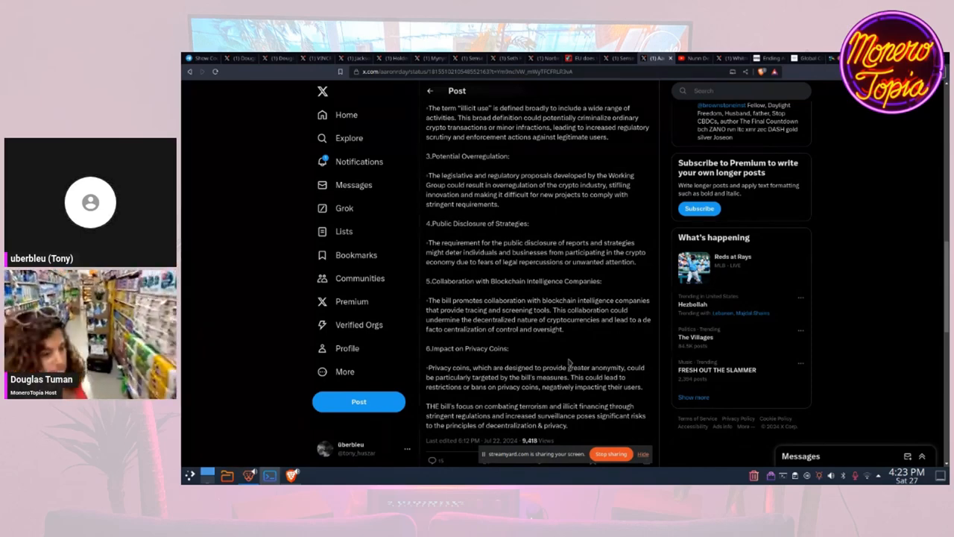
Move from the H.R. 2969 remarks video to Whitney Webb's Crowdstrike digital ID post.
{"action": "left_click", "coordinate": [694, 55]}
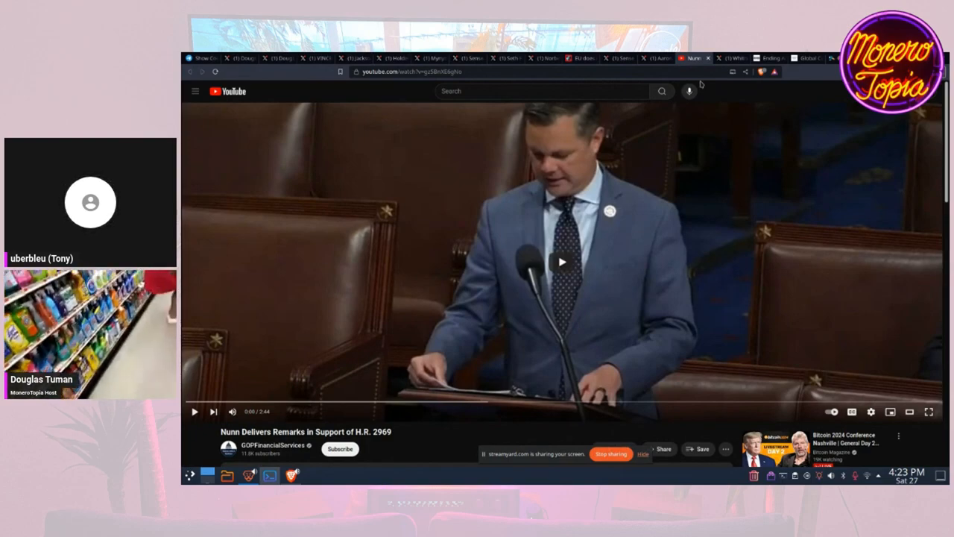
{"action": "left_click", "coordinate": [740, 57]}
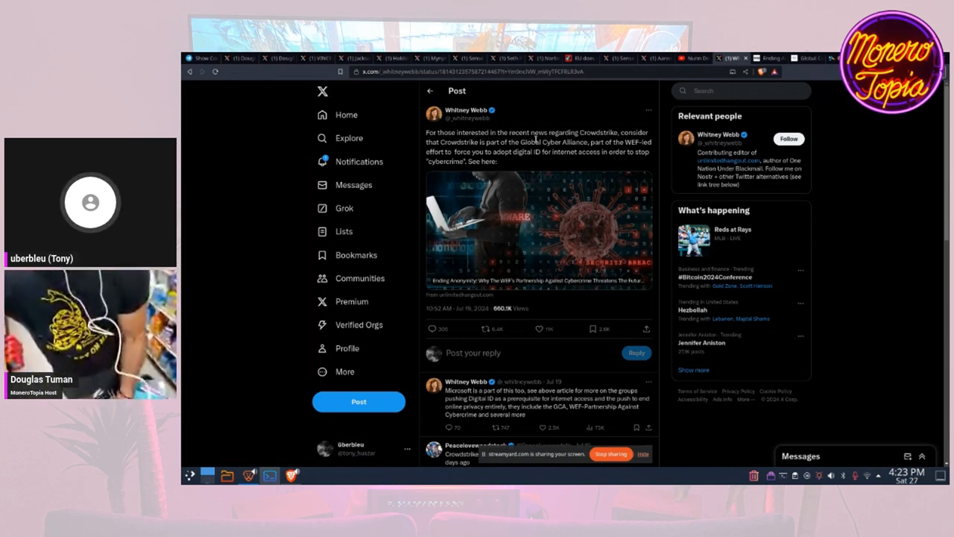
{"action": "mouse_move", "coordinate": [596, 151]}
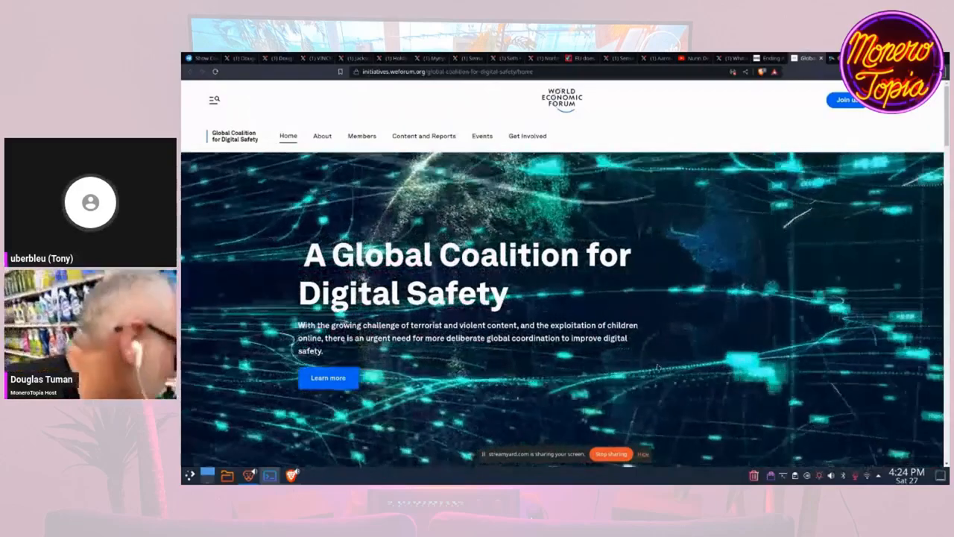
Scroll the Global Coalition for Digital Safety page to 'Our Mission' and 'Our Workstreams'.
{"action": "scroll", "scroll_direction": "down", "scroll_amount": 3}
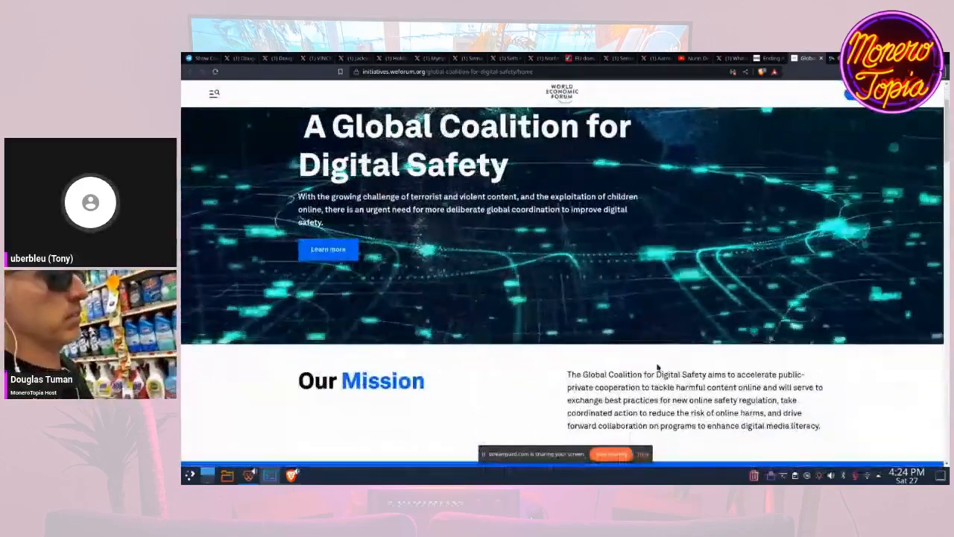
{"action": "scroll", "scroll_direction": "down", "scroll_amount": 3}
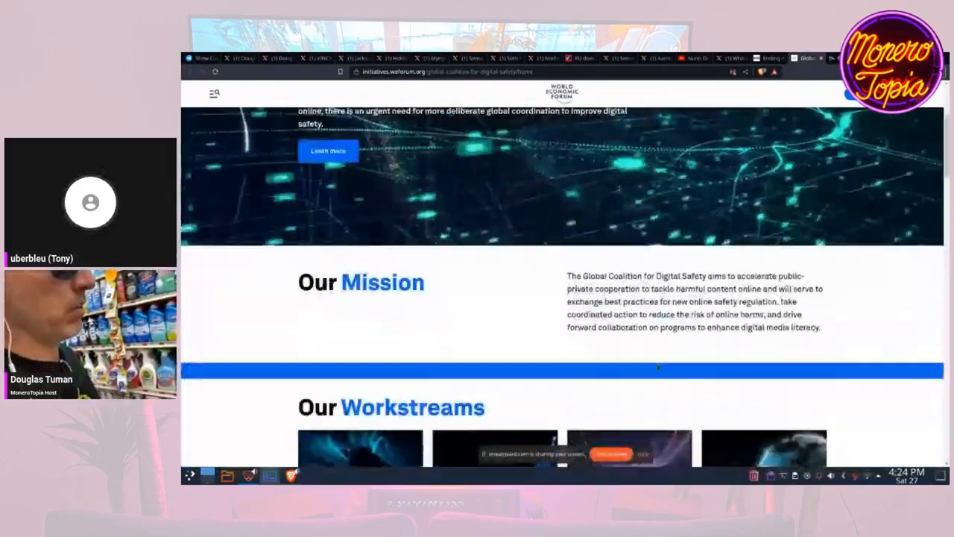
{"action": "scroll", "scroll_direction": "up", "scroll_amount": 3}
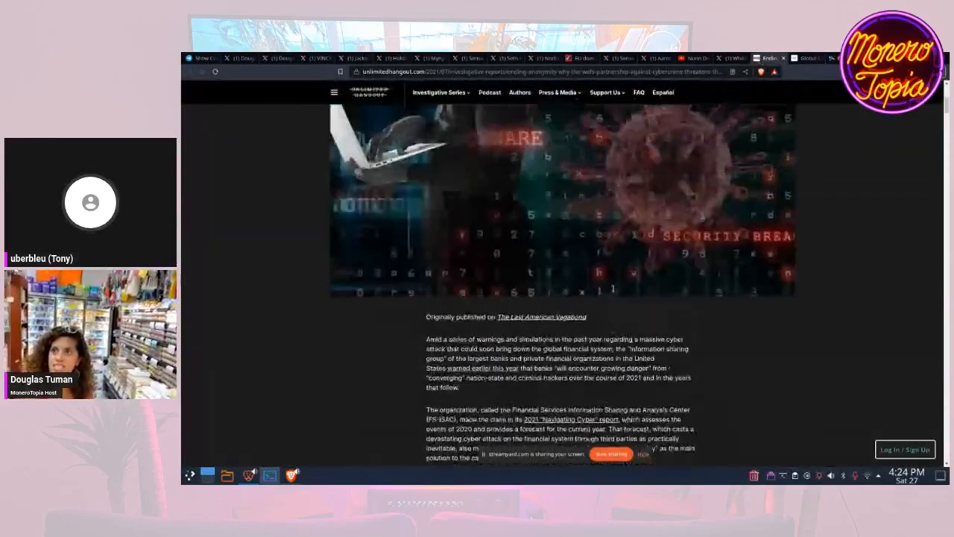
Scroll the Unlimited Hangout article down to the 'FS-ISAC, its influence and its doomsday predictions' heading.
{"action": "scroll", "scroll_direction": "down", "scroll_amount": 3}
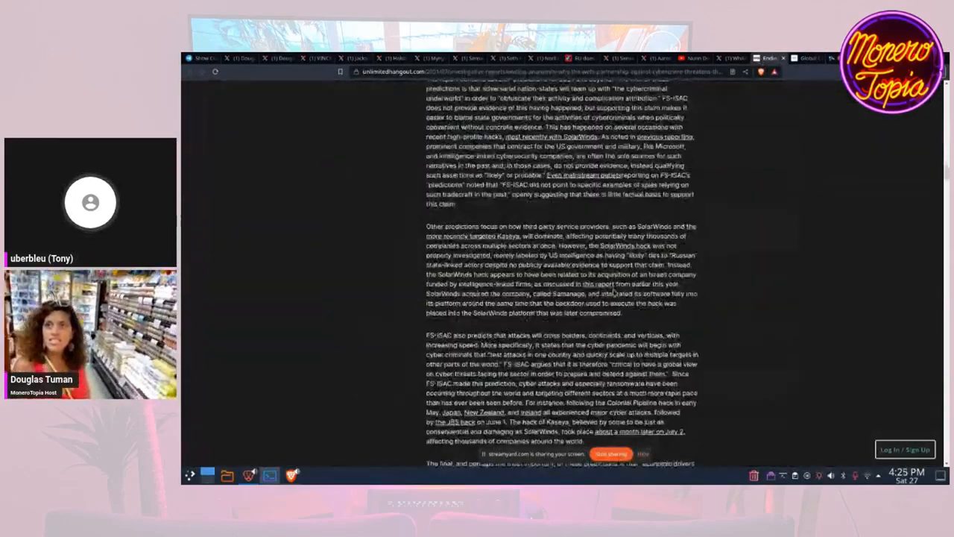
{"action": "scroll", "scroll_direction": "down", "scroll_amount": 3}
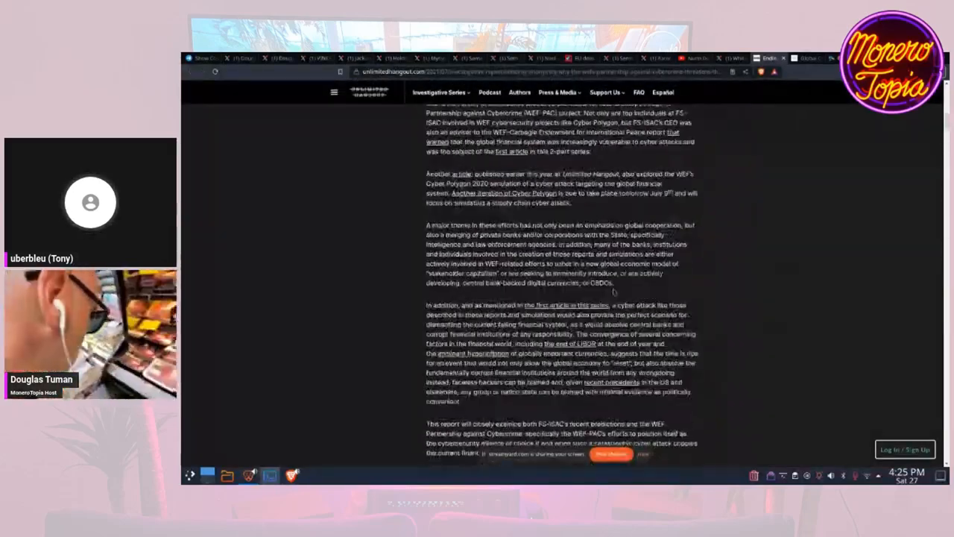
{"action": "scroll", "scroll_direction": "down", "scroll_amount": 3}
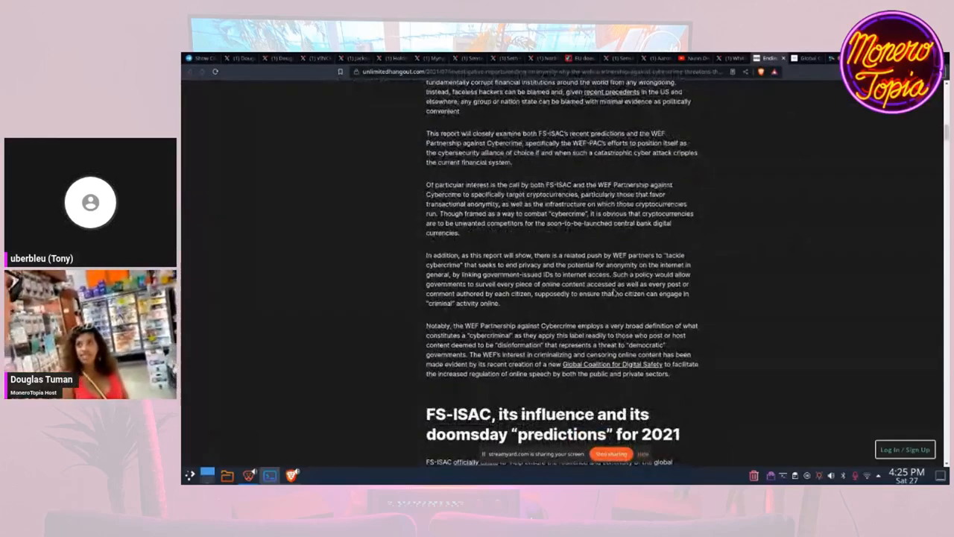